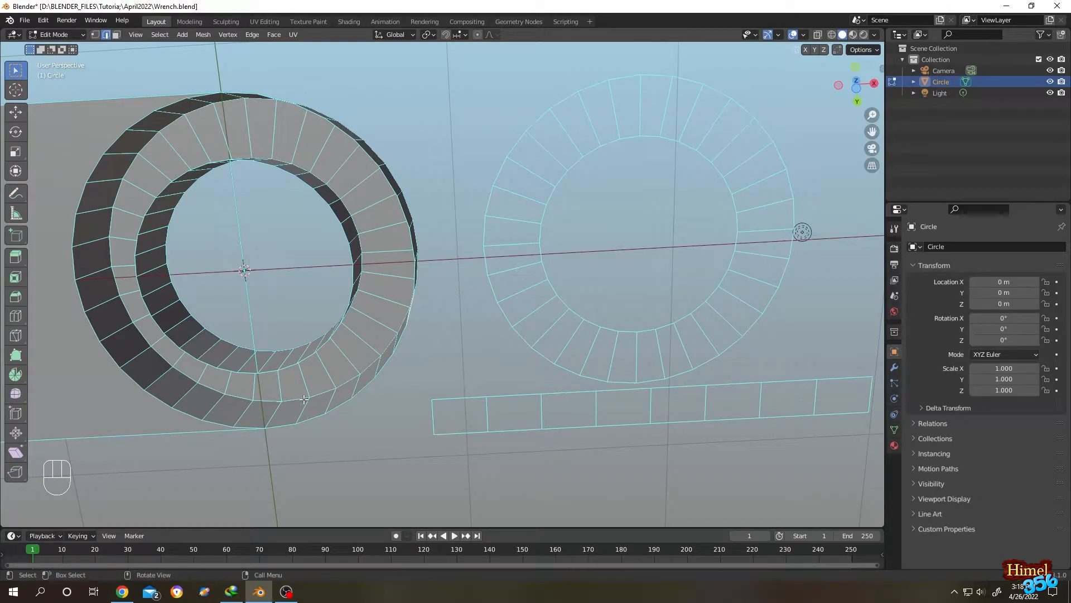
mouse_move(271, 386)
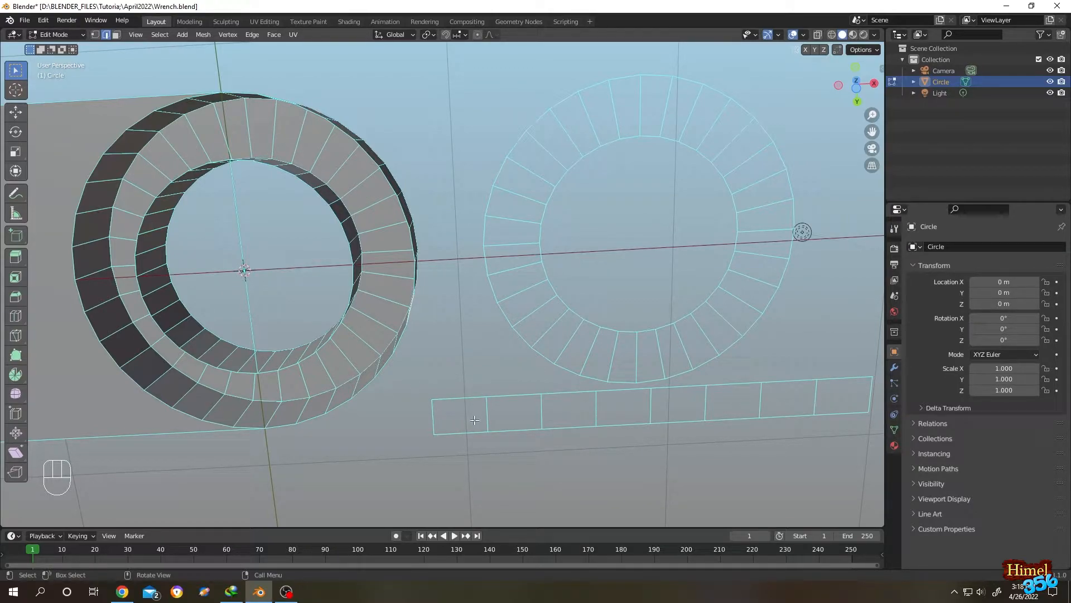
mouse_move(568, 416)
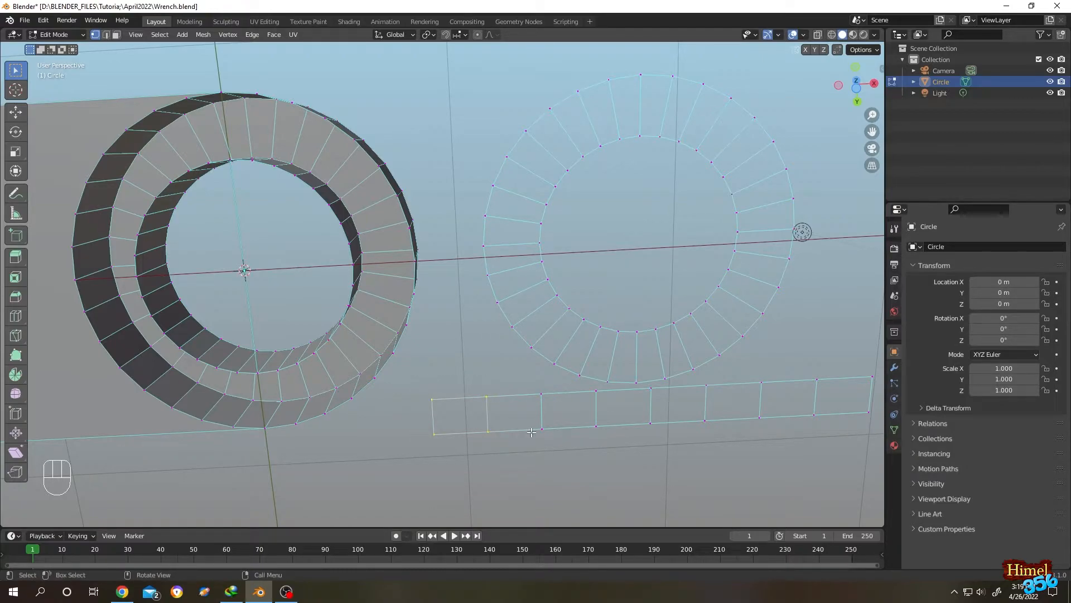
Fill the first strip quad with F, then repeat F to face the whole strip length
key(f)
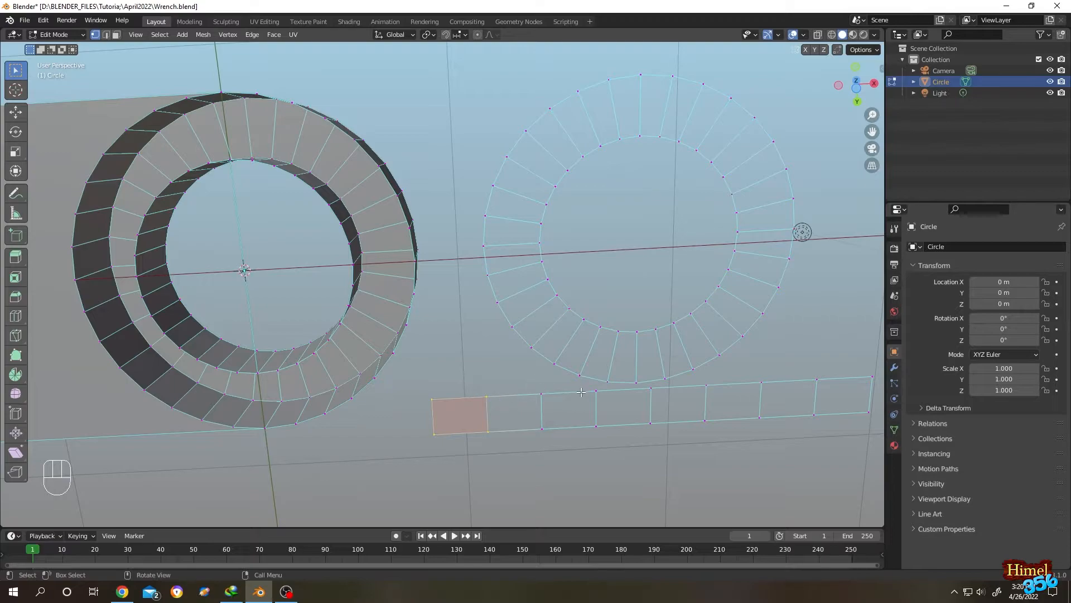
mouse_move(478, 385)
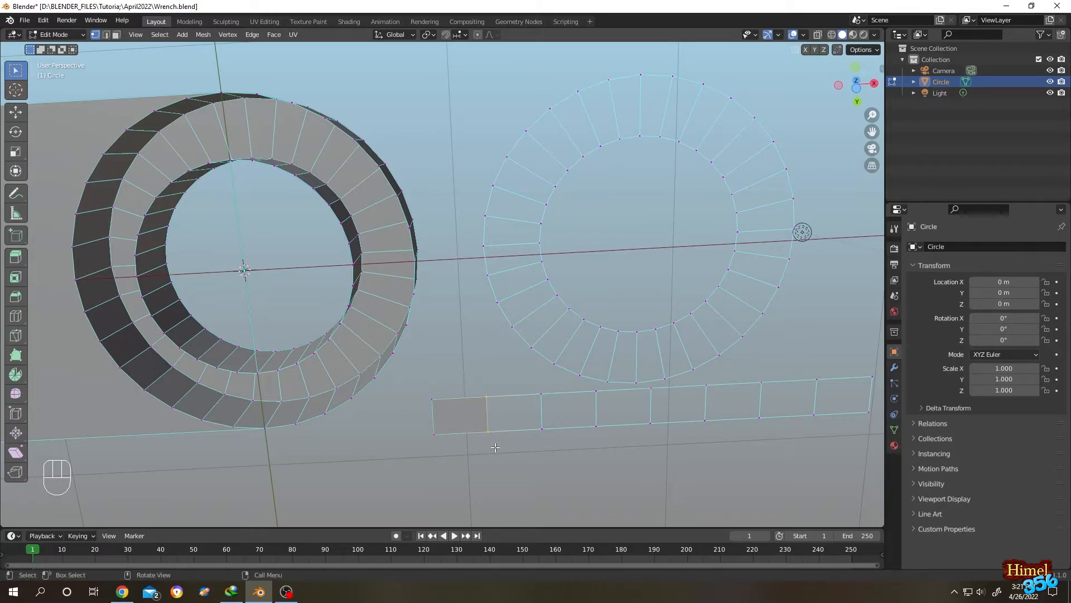
key(f)
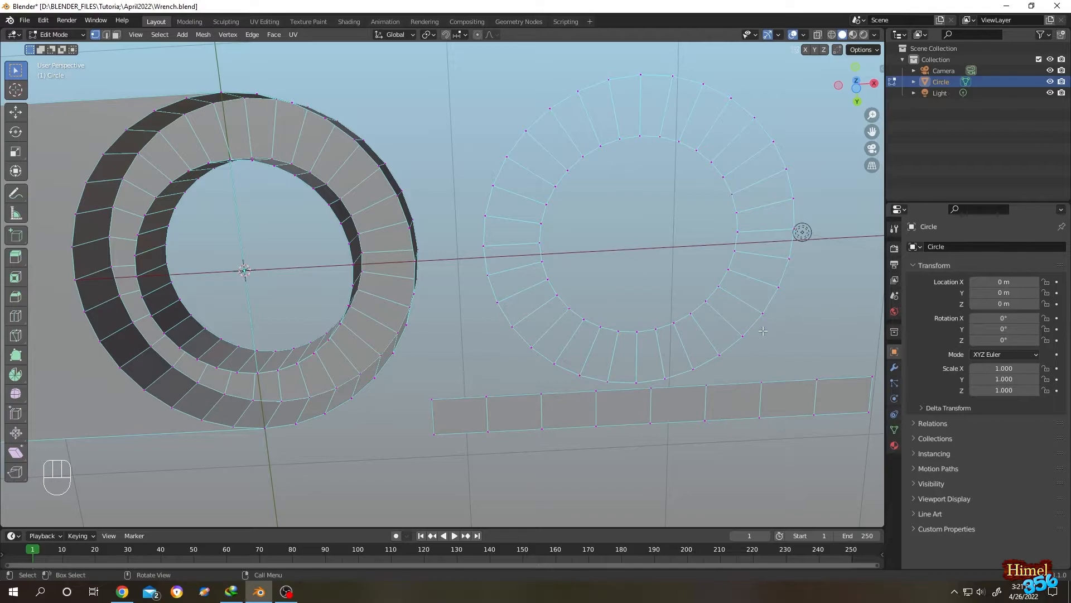
key(shift)
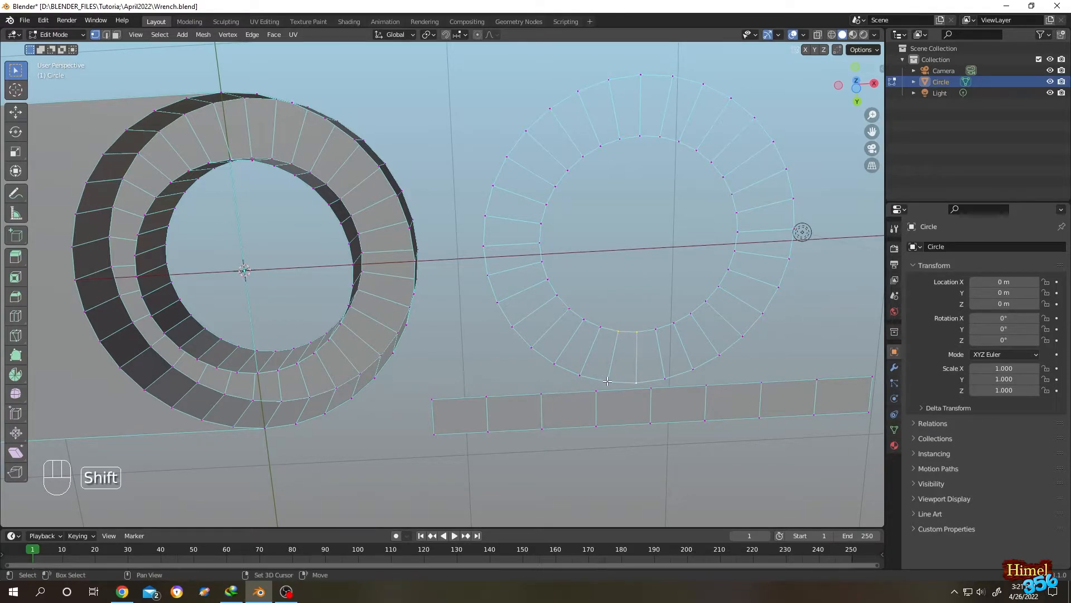
Create a face across the ring's bottom gap from the selected edge-loop vertices
key(f)
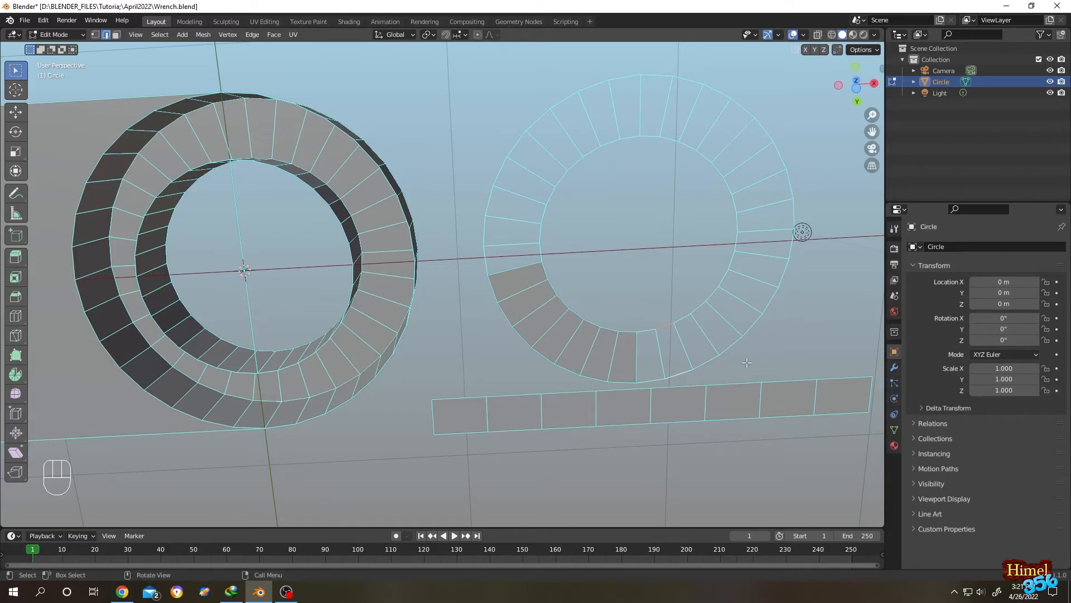
From the notch edge, repeat F to face the ring, leaving a small left-side gap
click(673, 348)
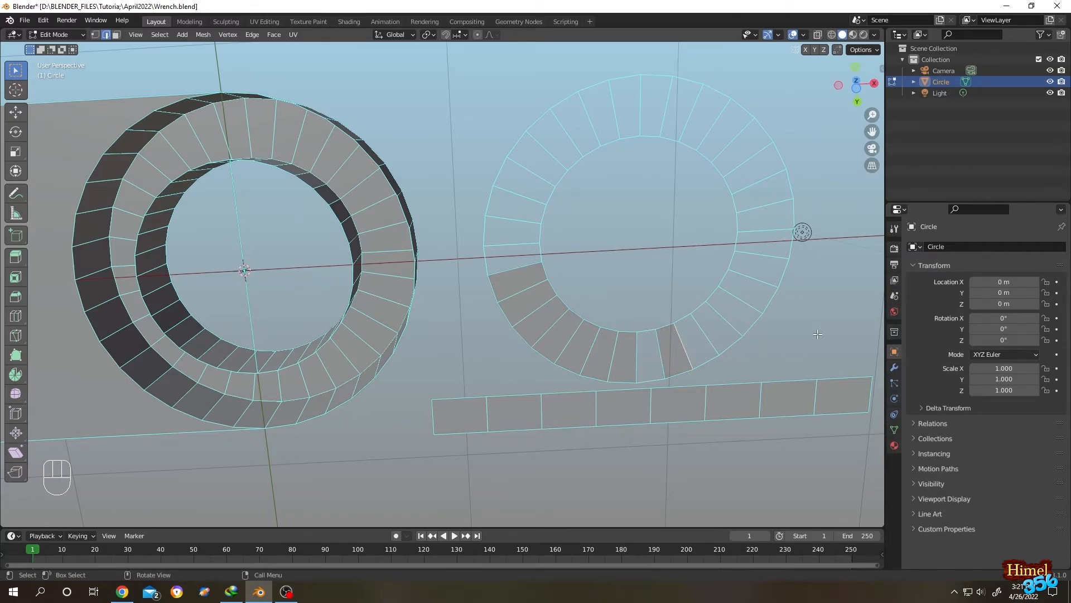
key(f)
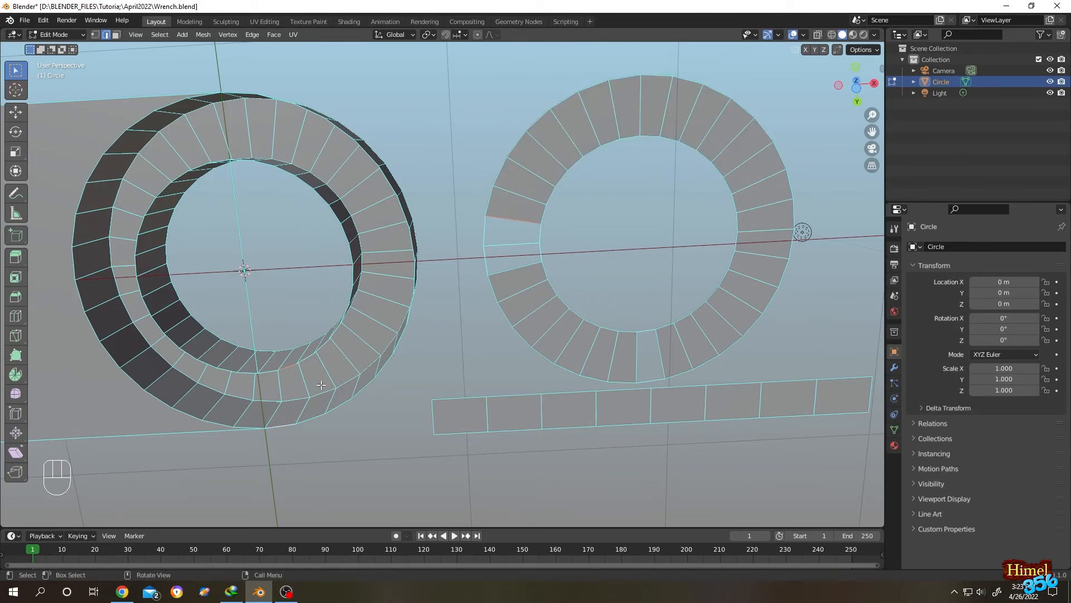
key(f)
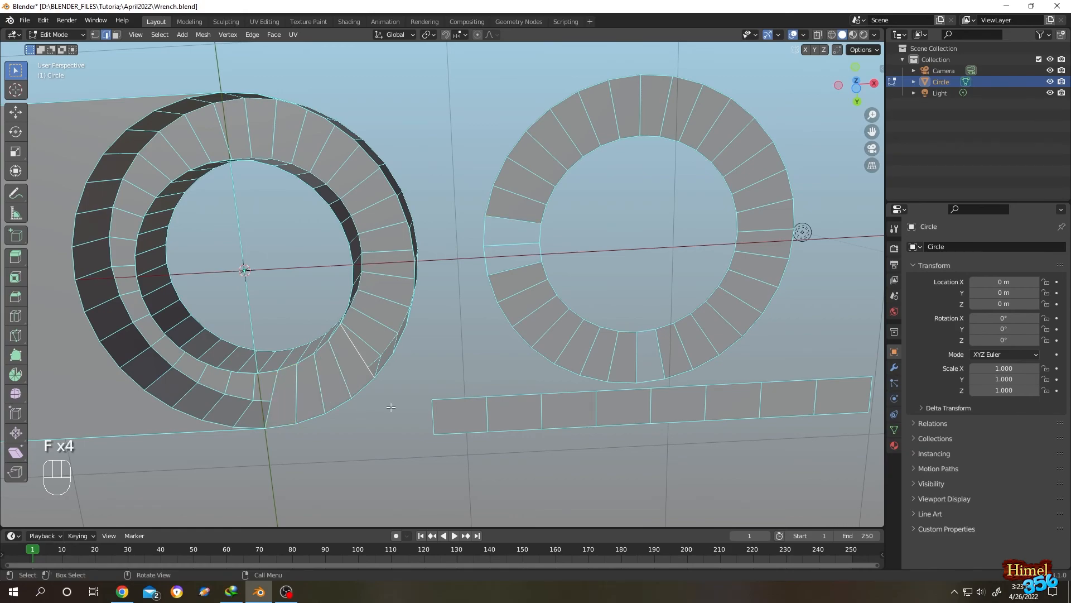